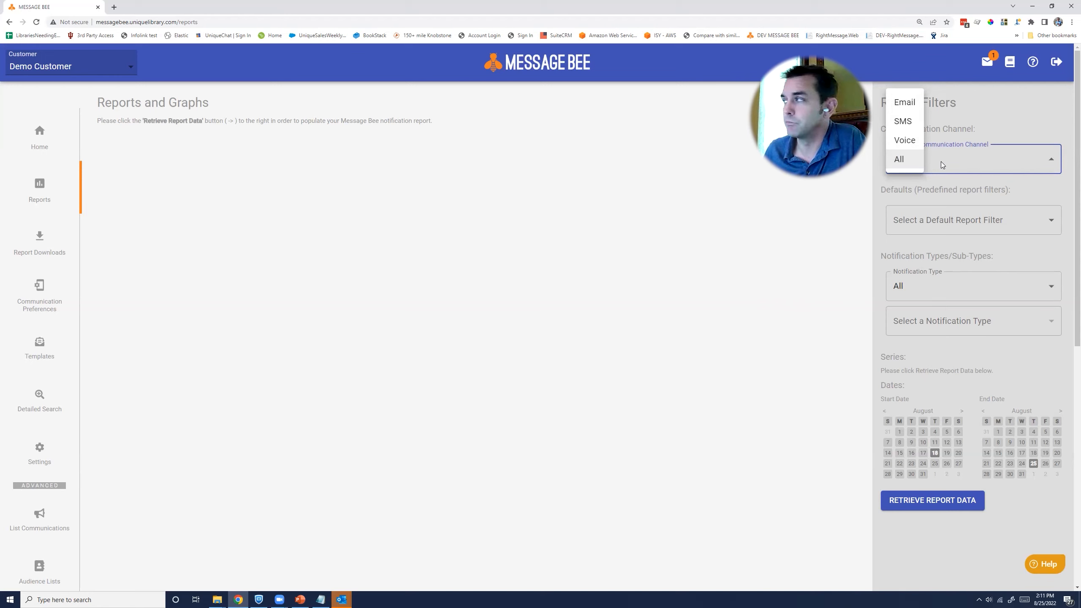
mouse_move(908, 105)
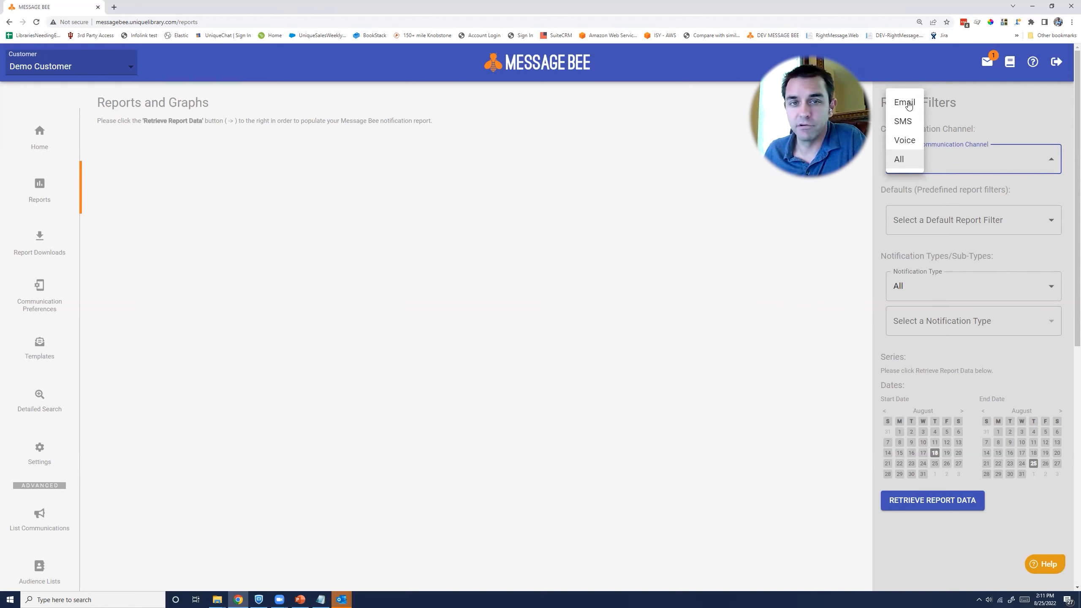
Set the report filters to Email with All notification types, and page the start calendar to May.
click(903, 102)
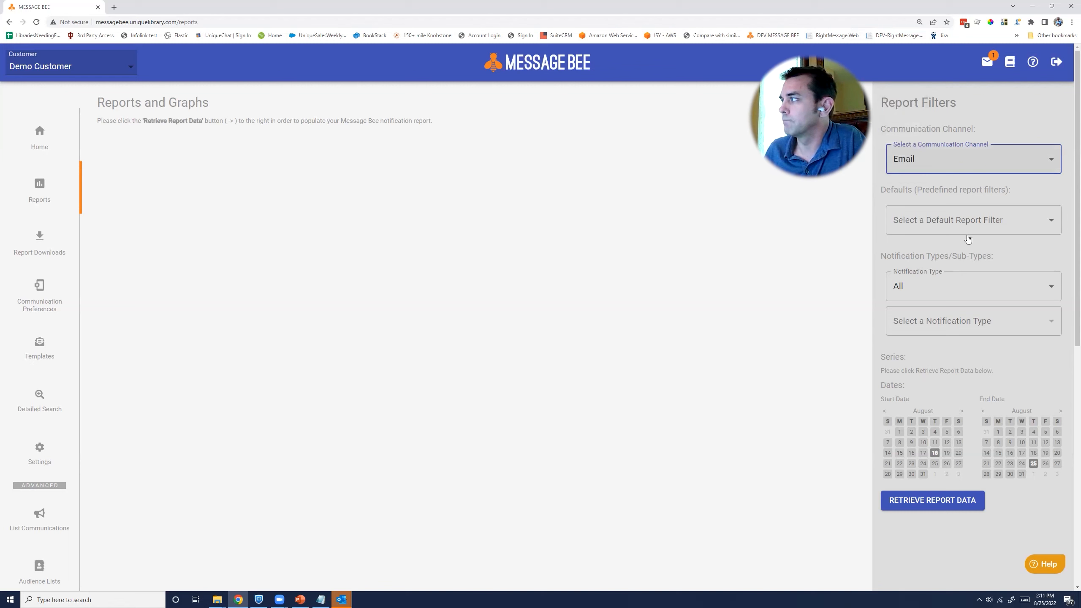
click(970, 285)
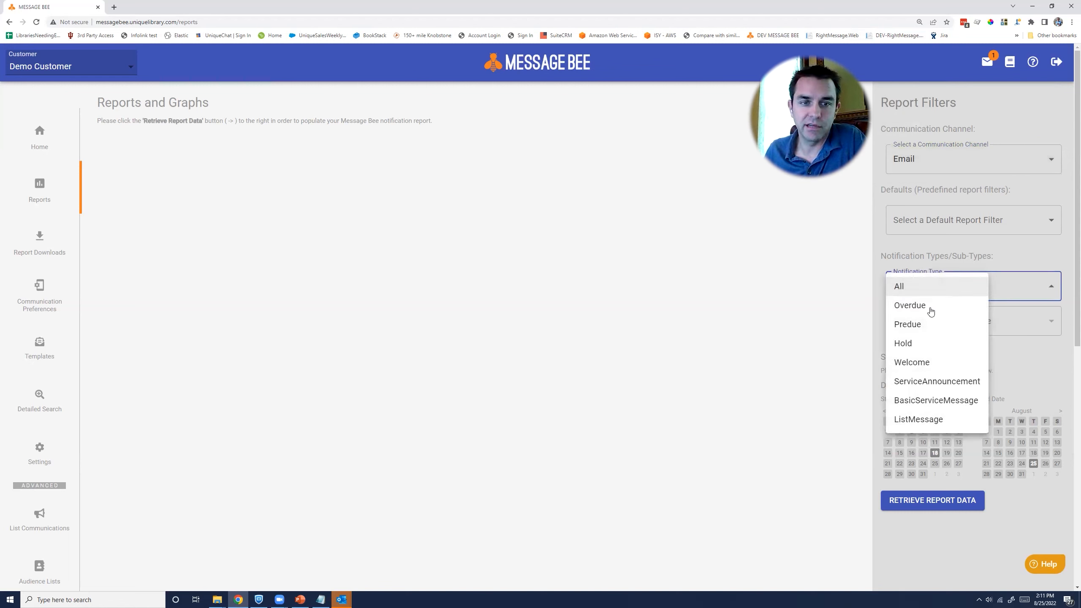
mouse_move(920, 290)
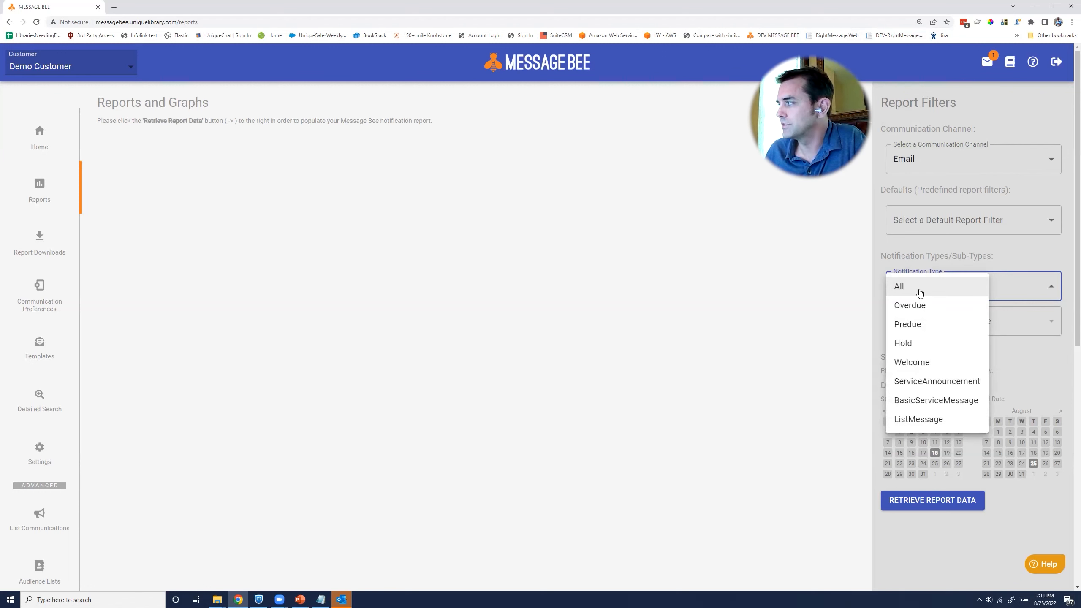
click(899, 286)
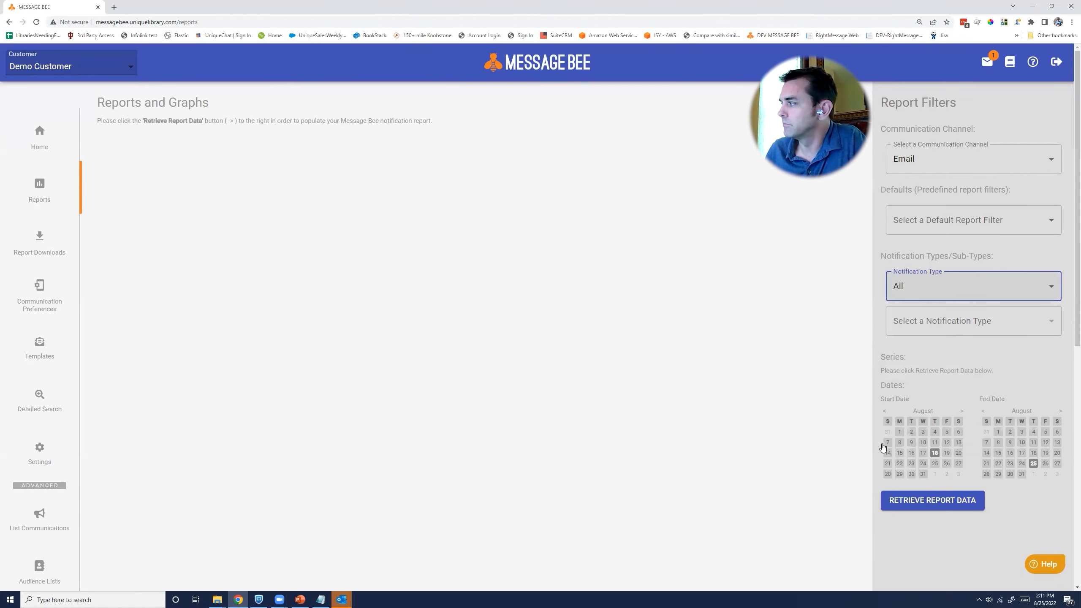
click(884, 411)
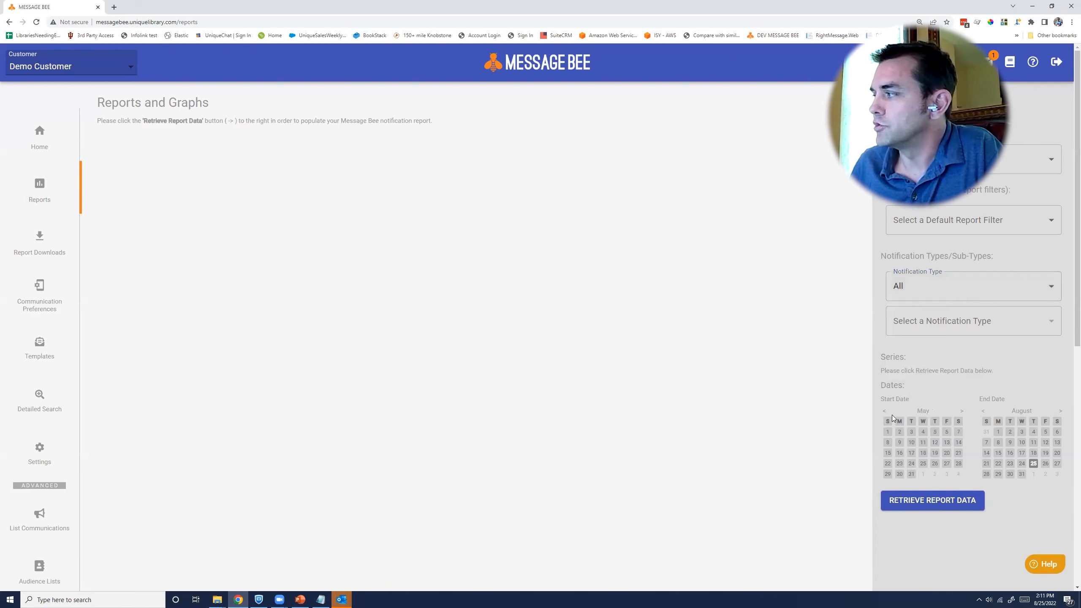
Start the report on May 1 and show only delivered, opened and sent lines.
click(931, 499)
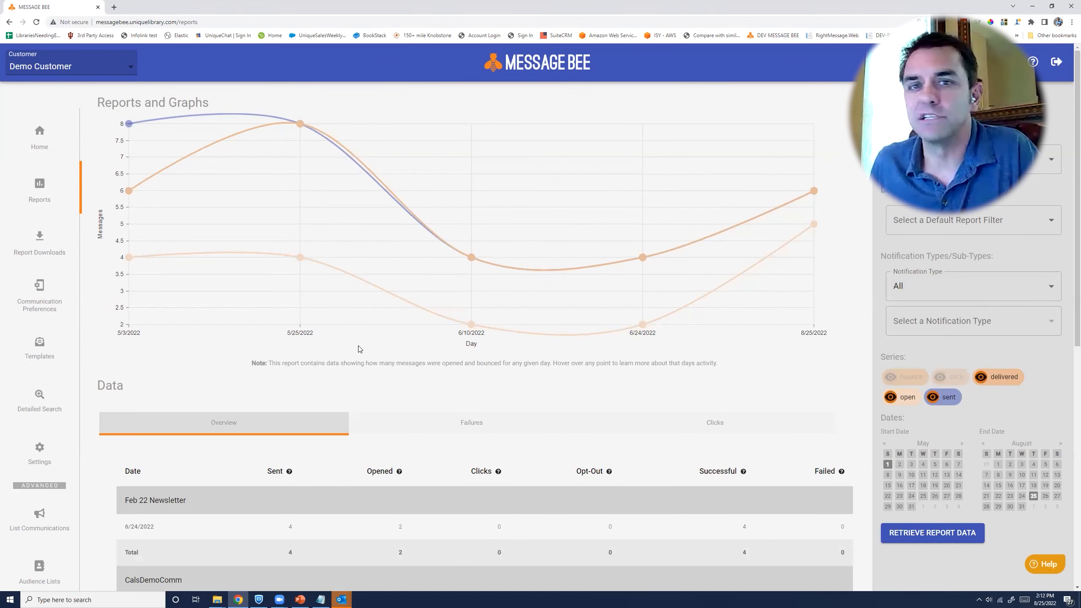
mouse_move(739, 410)
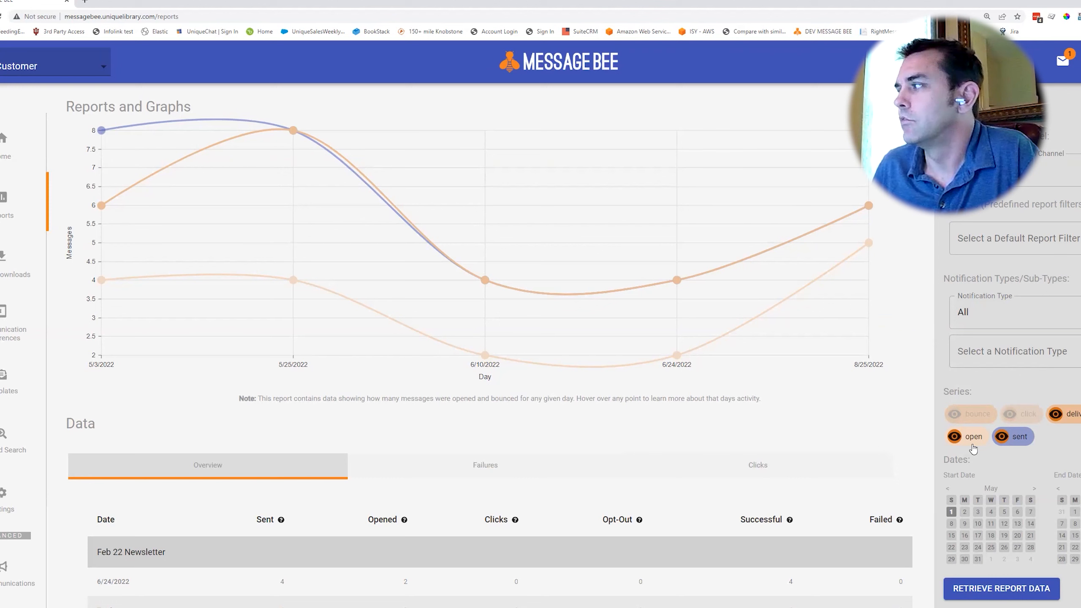
mouse_move(1010, 446)
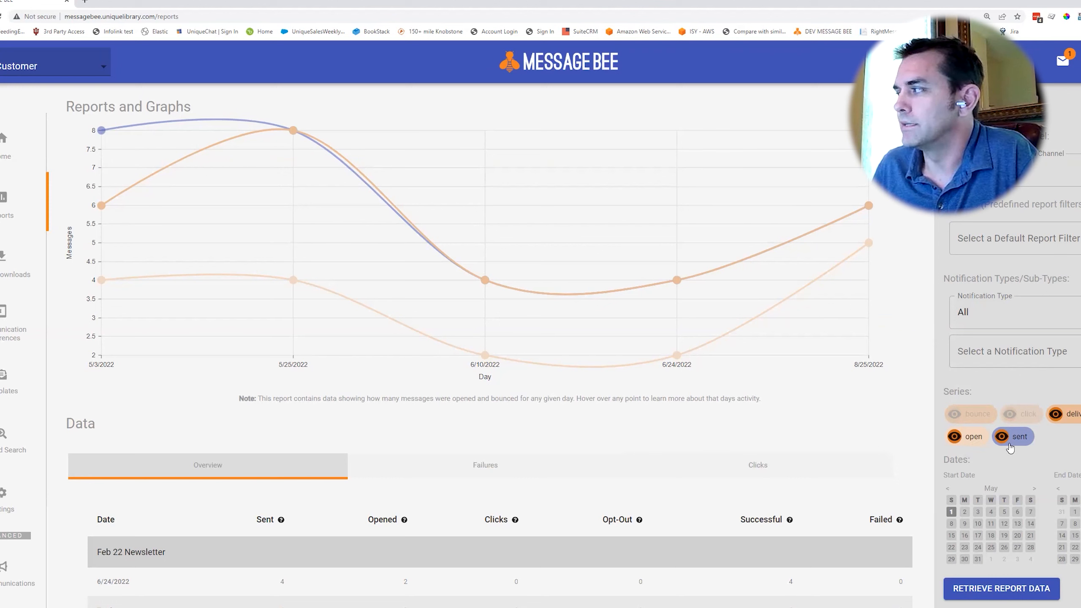
mouse_move(1053, 431)
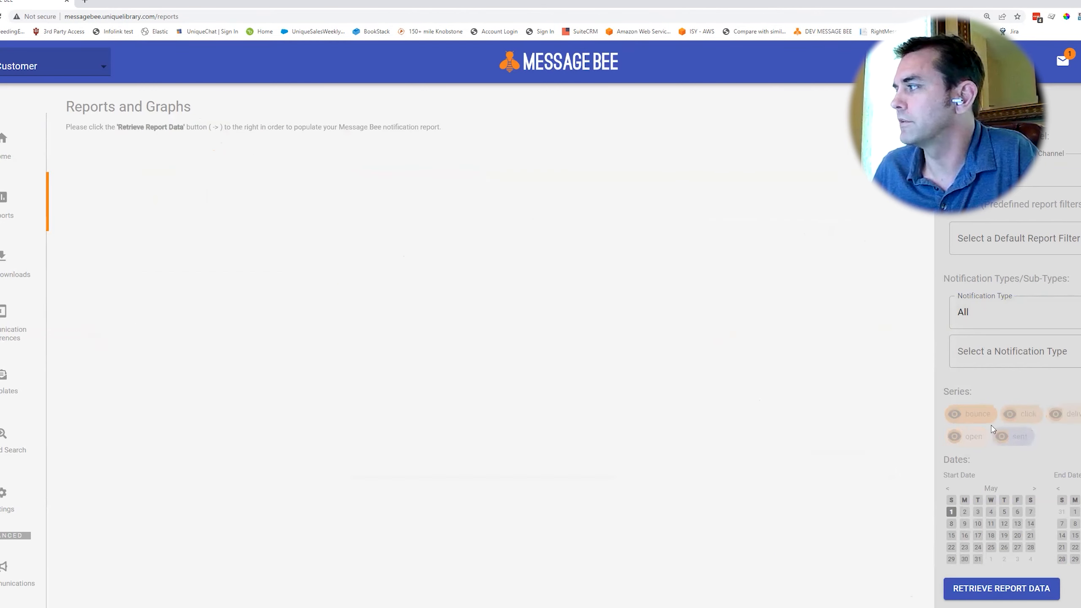
click(1000, 588)
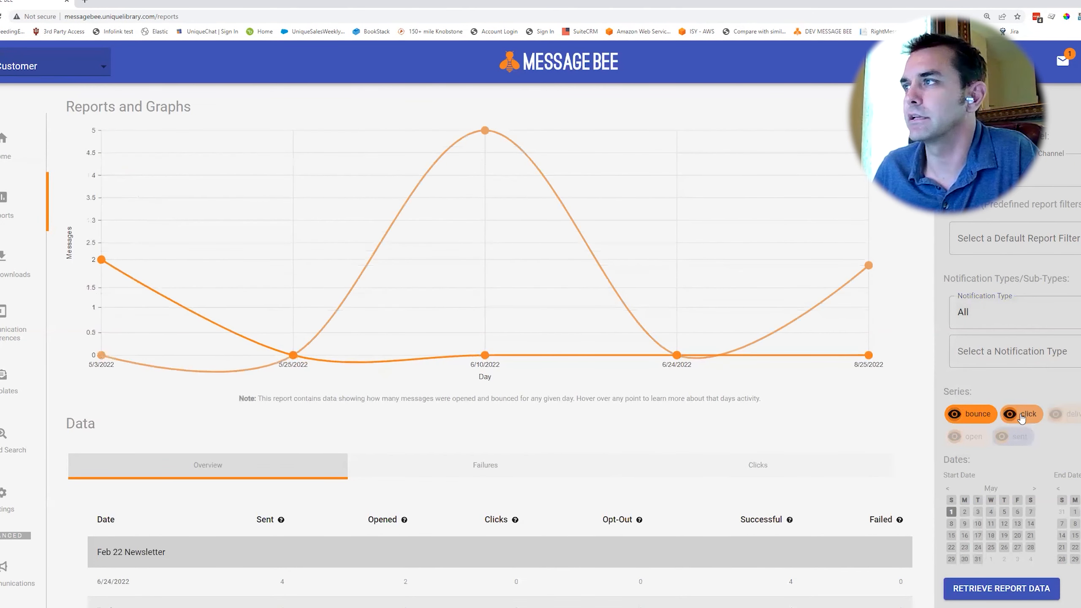
click(1026, 414)
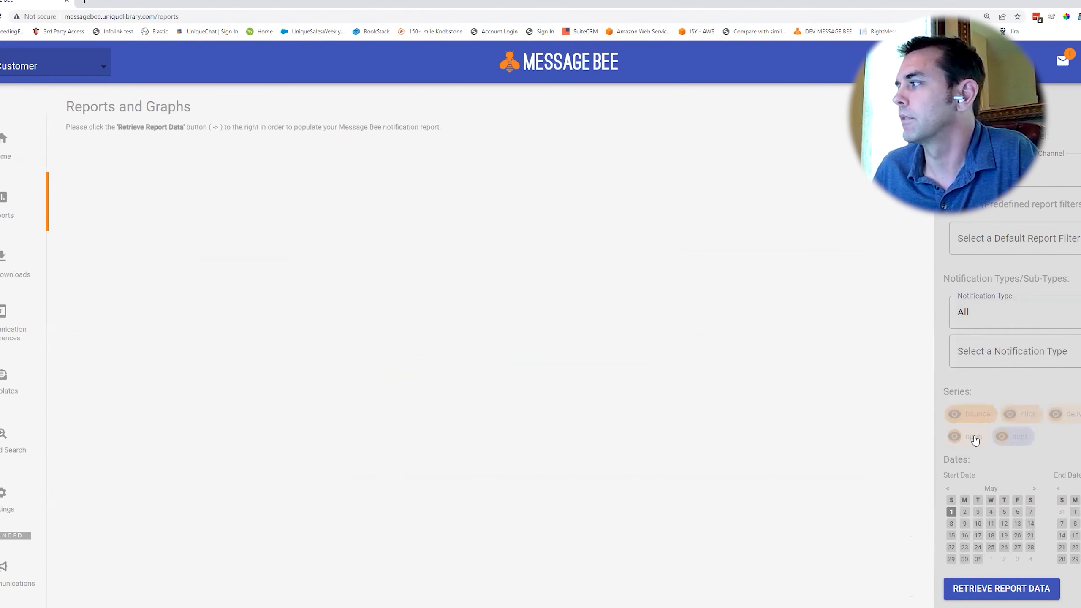
click(1001, 588)
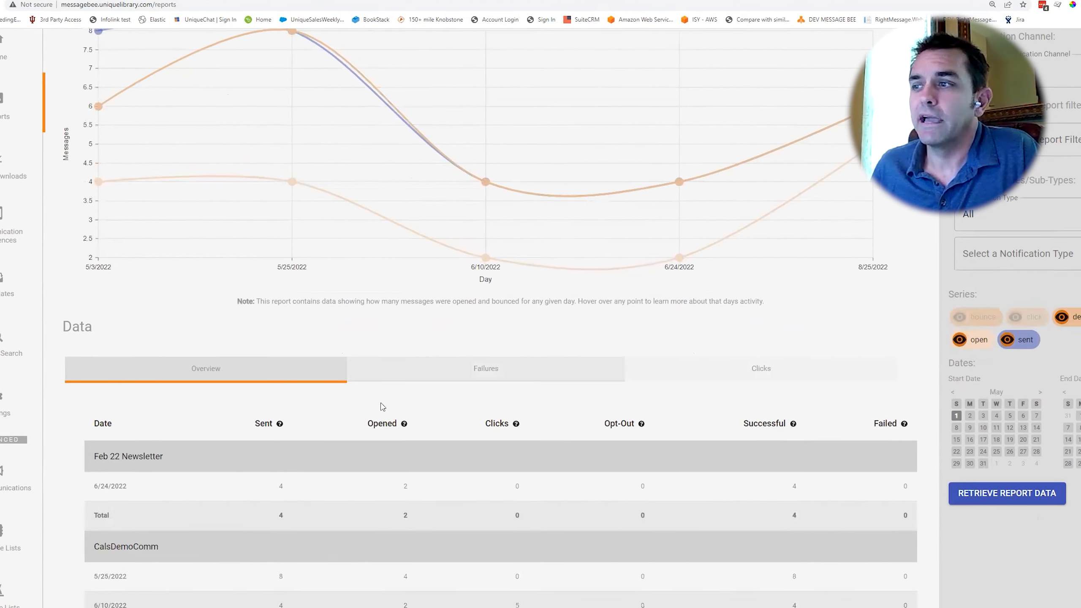
scroll(down, 3)
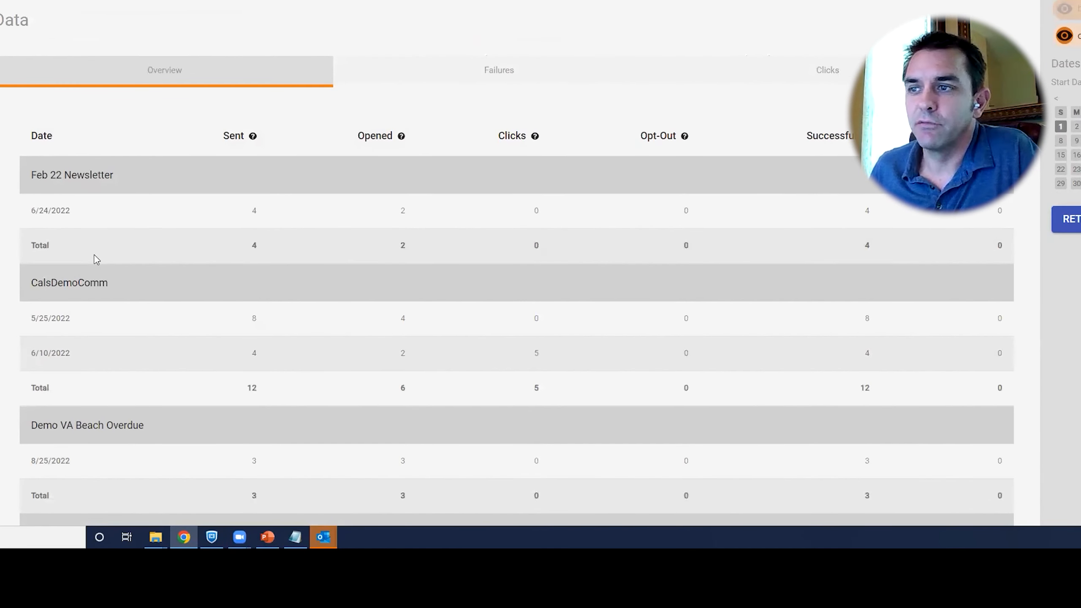
scroll(down, 3)
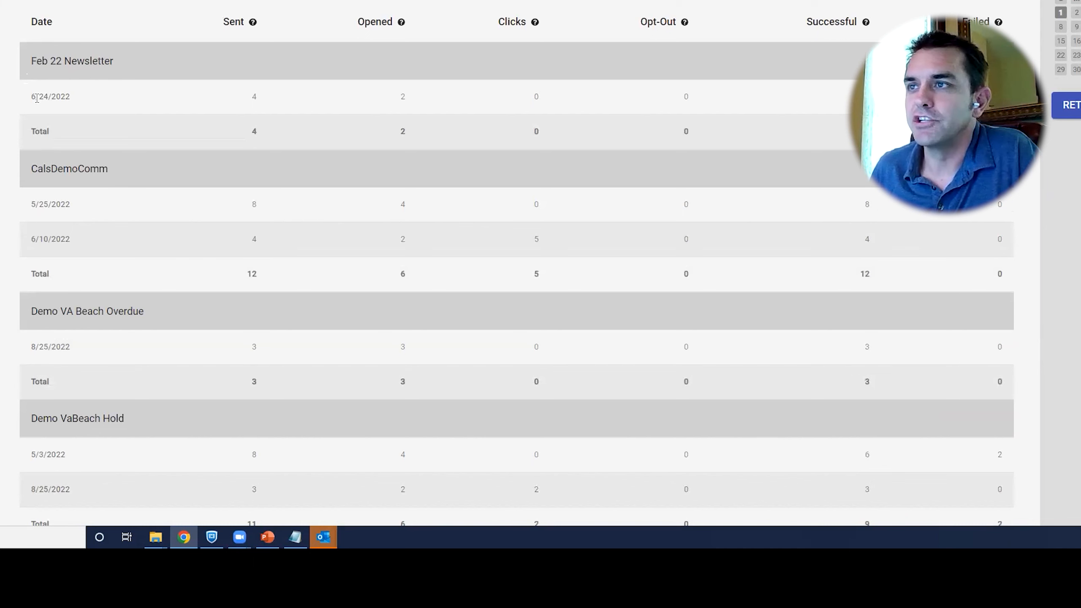
click(72, 61)
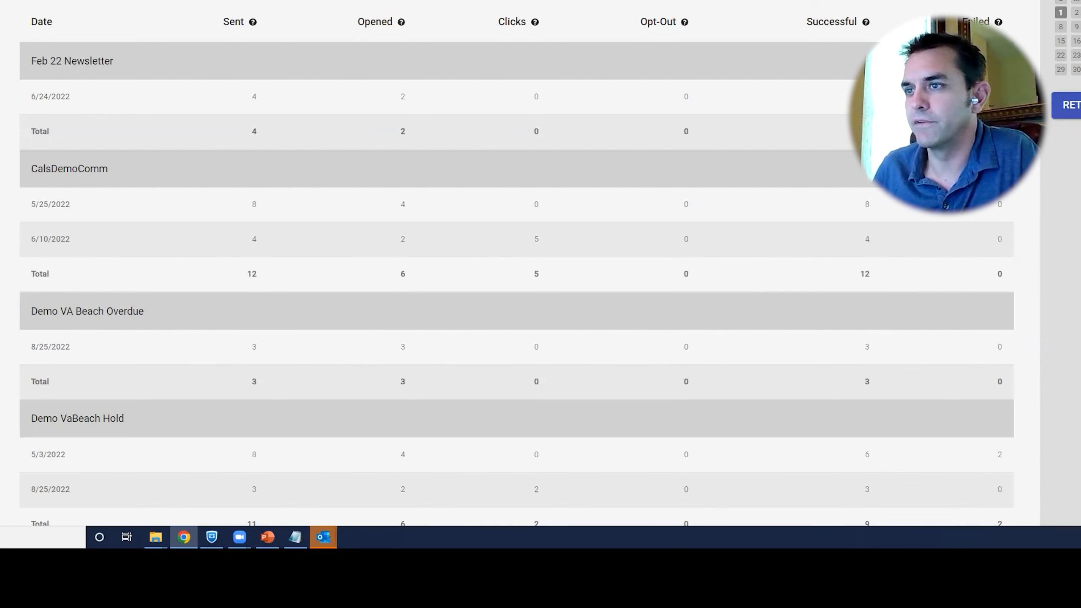
scroll(down, 3)
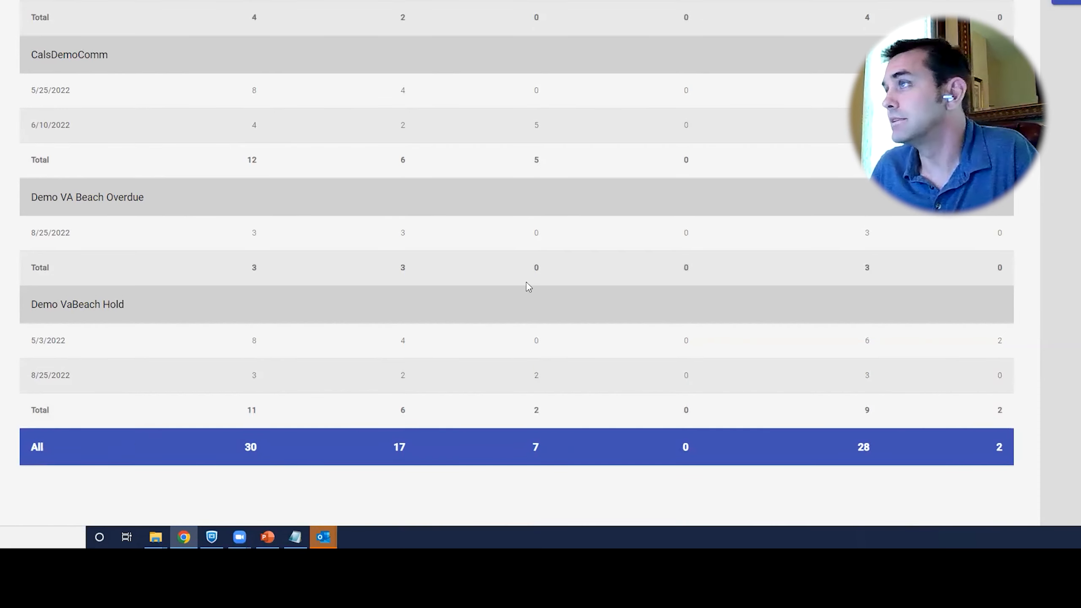
scroll(up, 3)
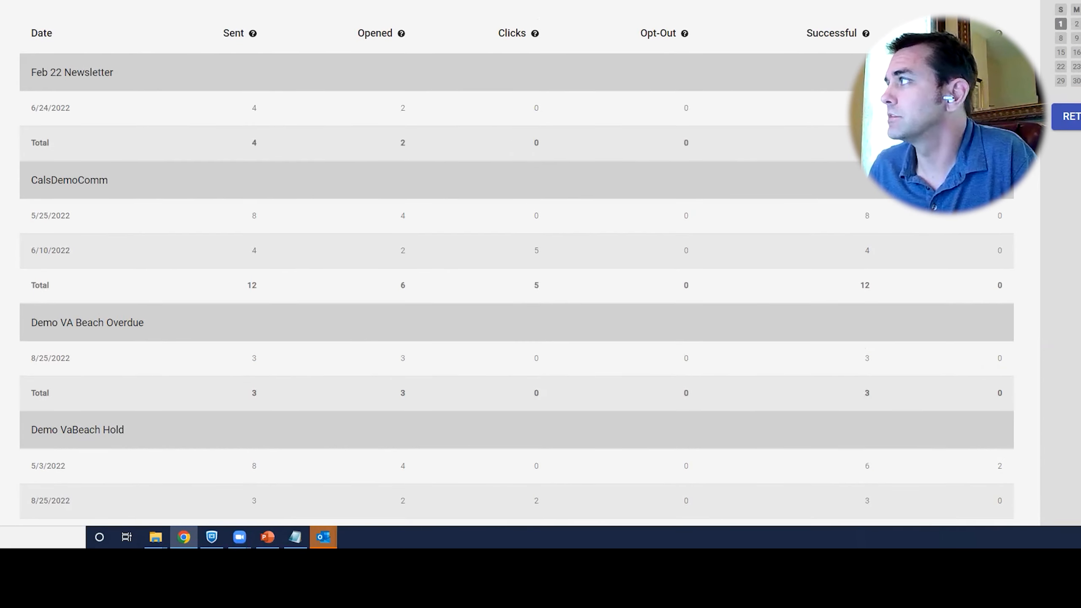
scroll(up, 3)
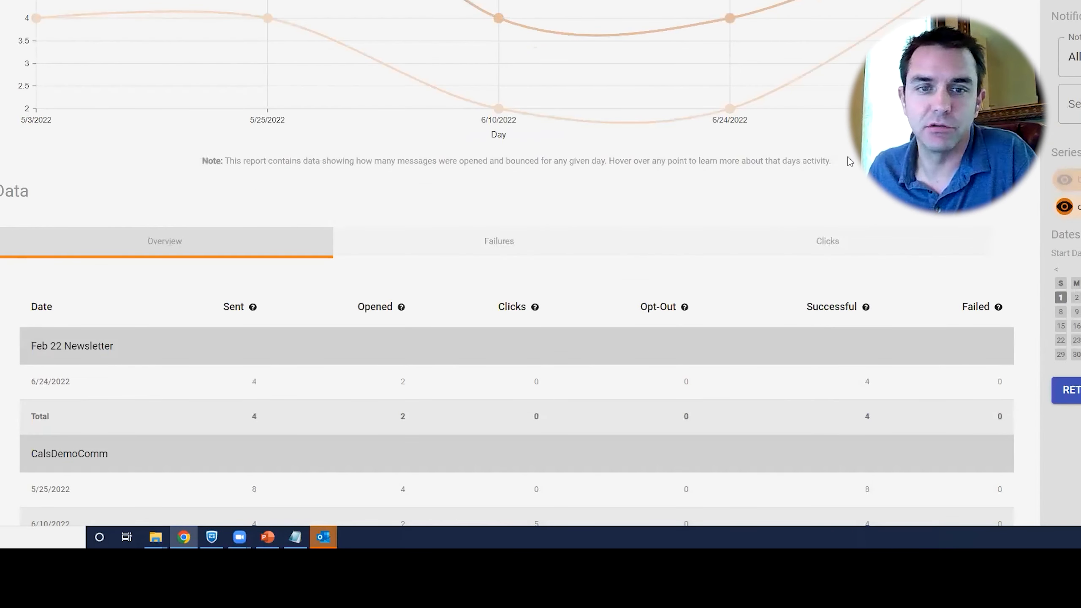
mouse_move(706, 230)
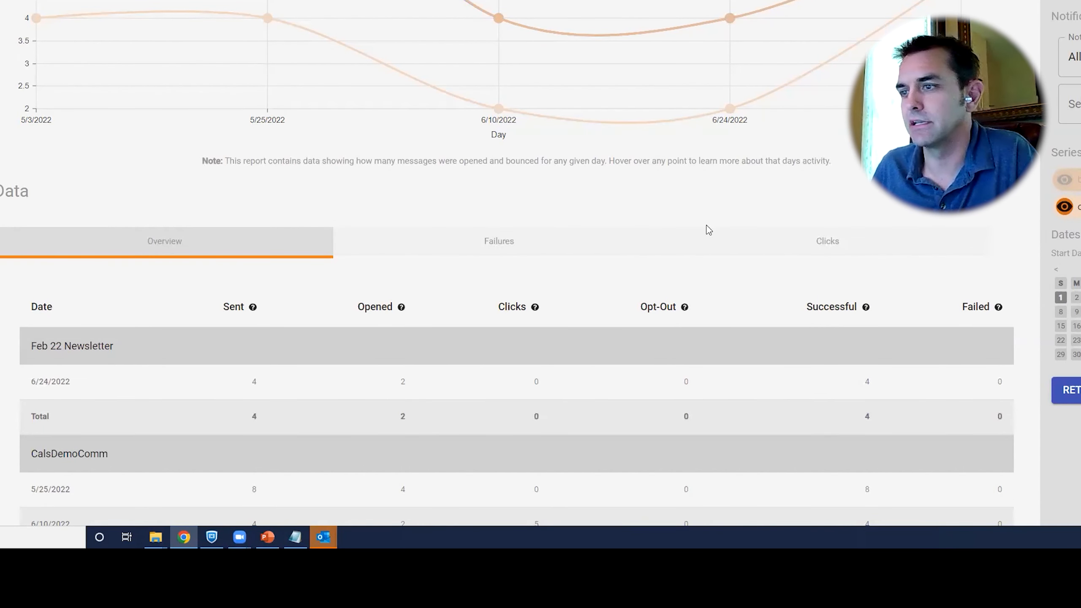
scroll(down, 3)
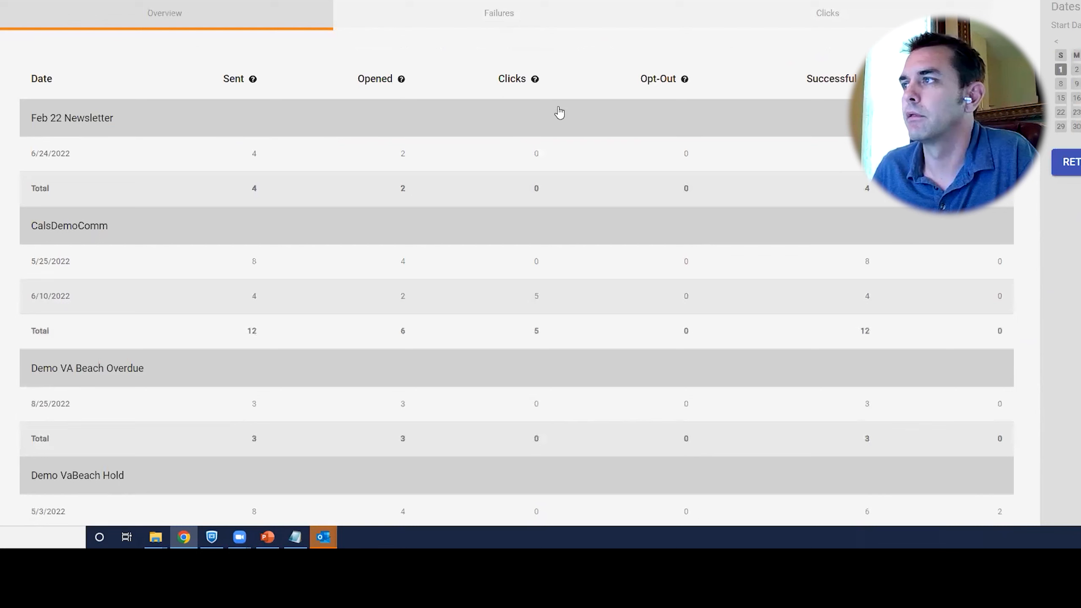
Open the Failures tab listing the two May 3 bounced deliveries.
click(498, 13)
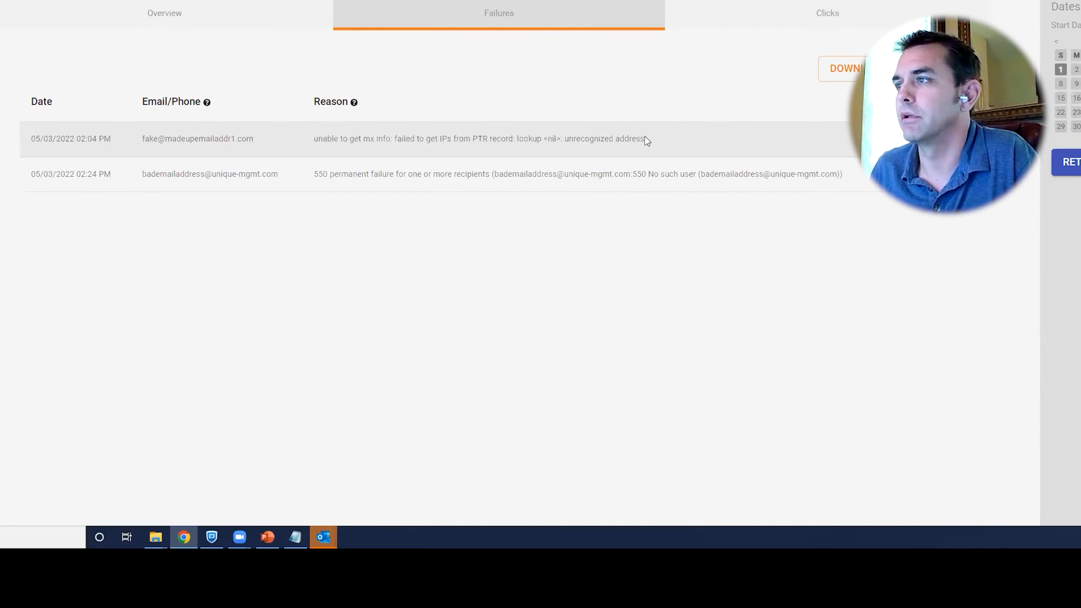
mouse_move(338, 183)
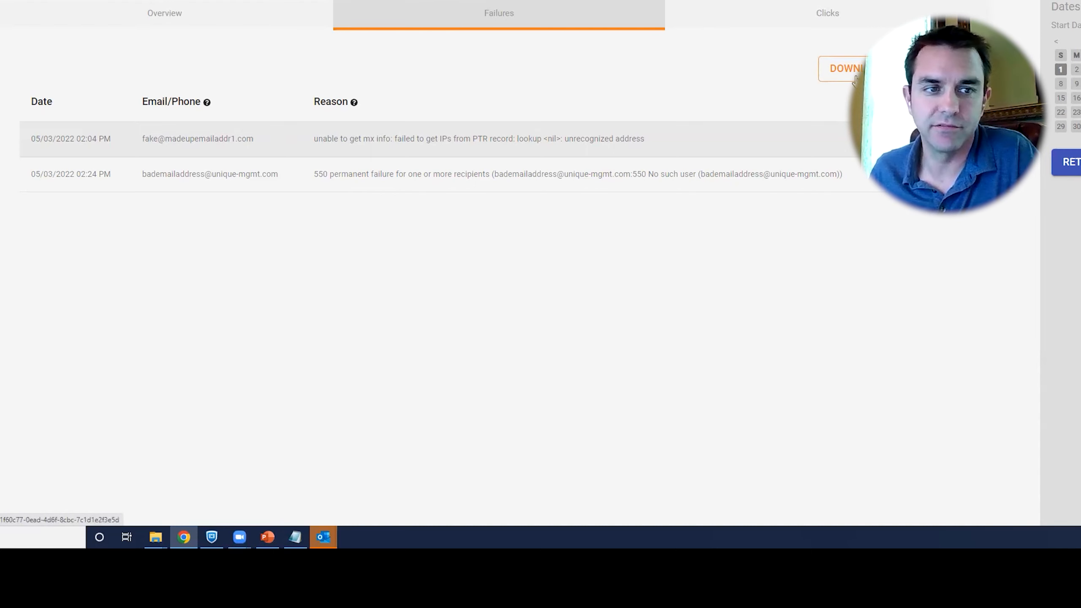
Open the Clicks tab listing six clicked links such as Twitter and YouTube.
click(826, 12)
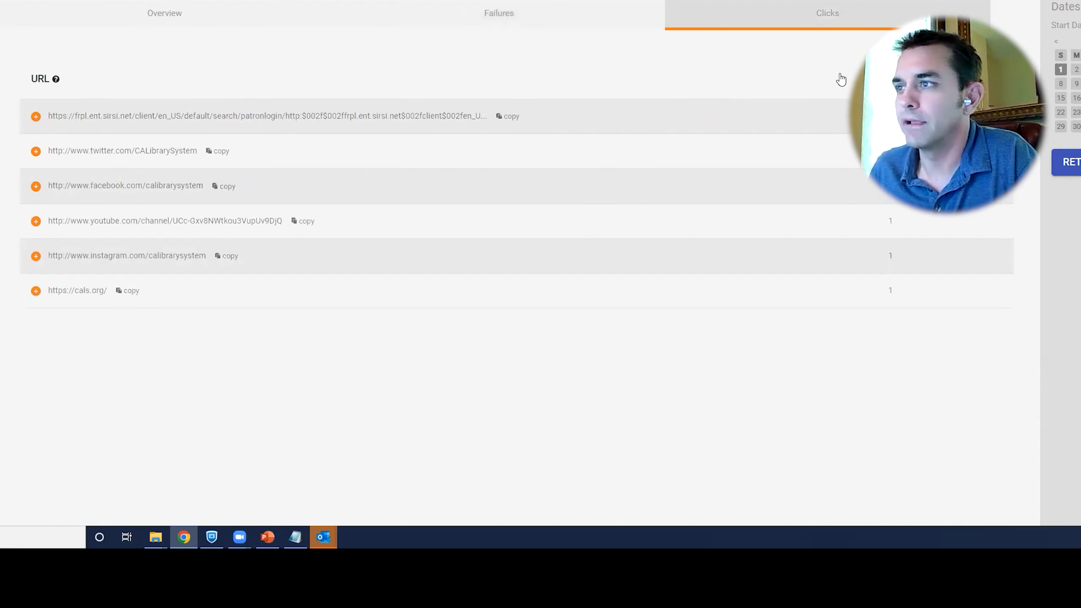
mouse_move(112, 281)
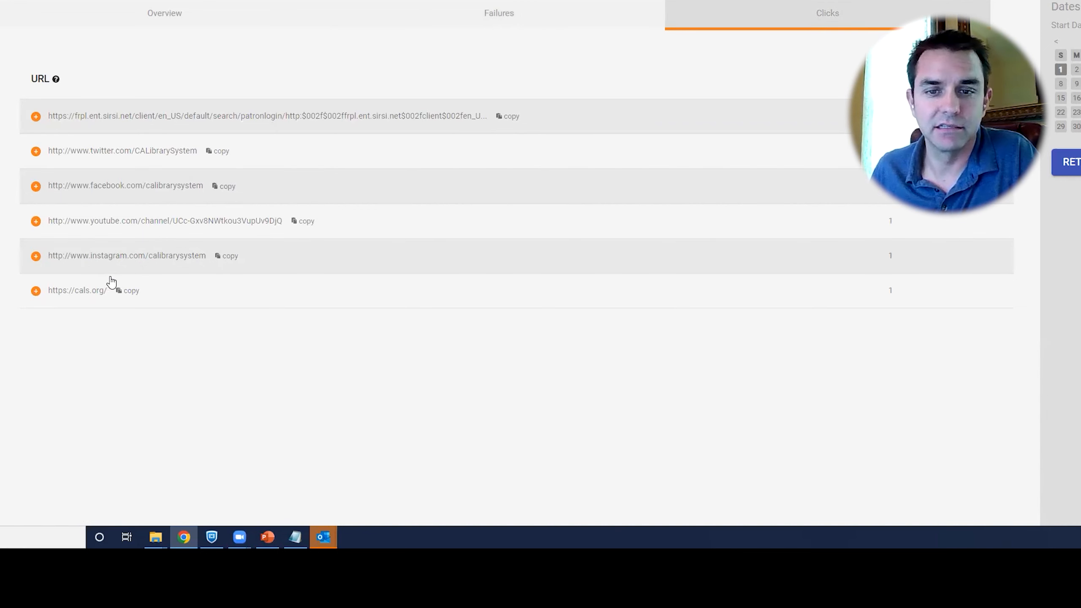
mouse_move(164, 242)
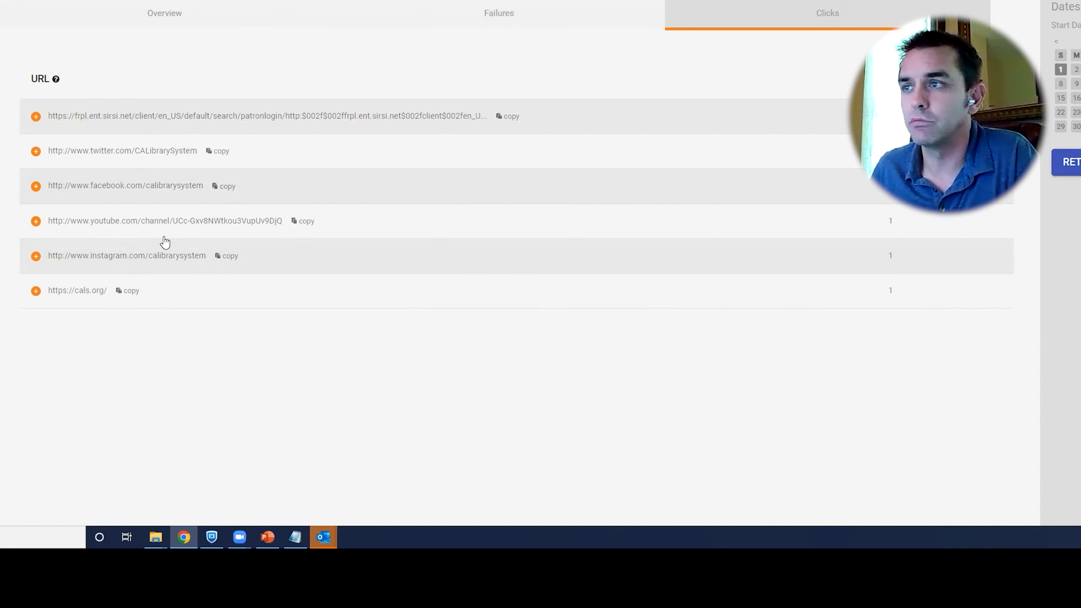
mouse_move(311, 38)
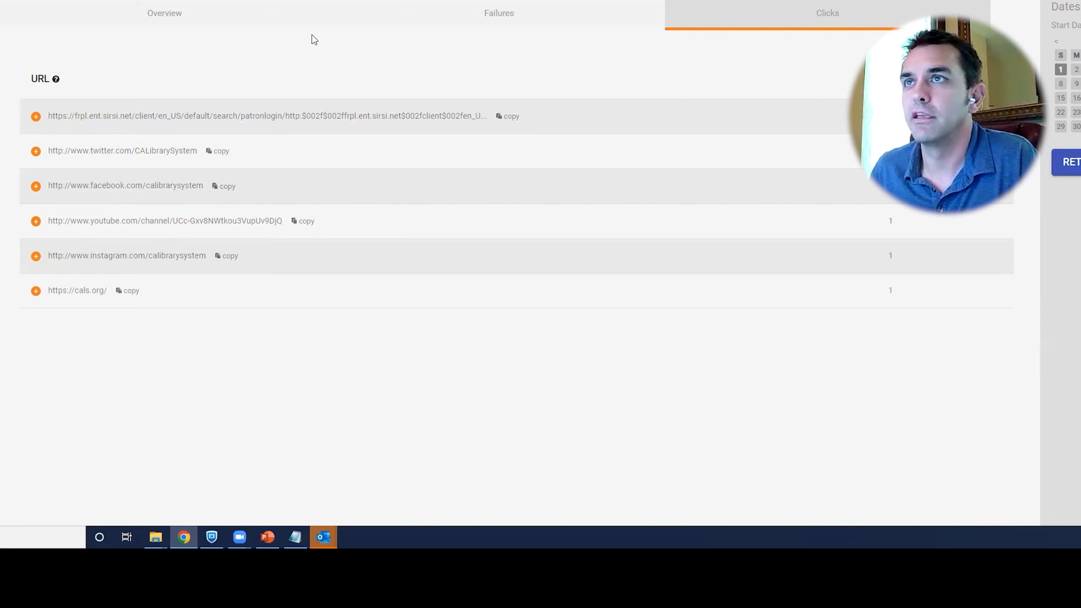